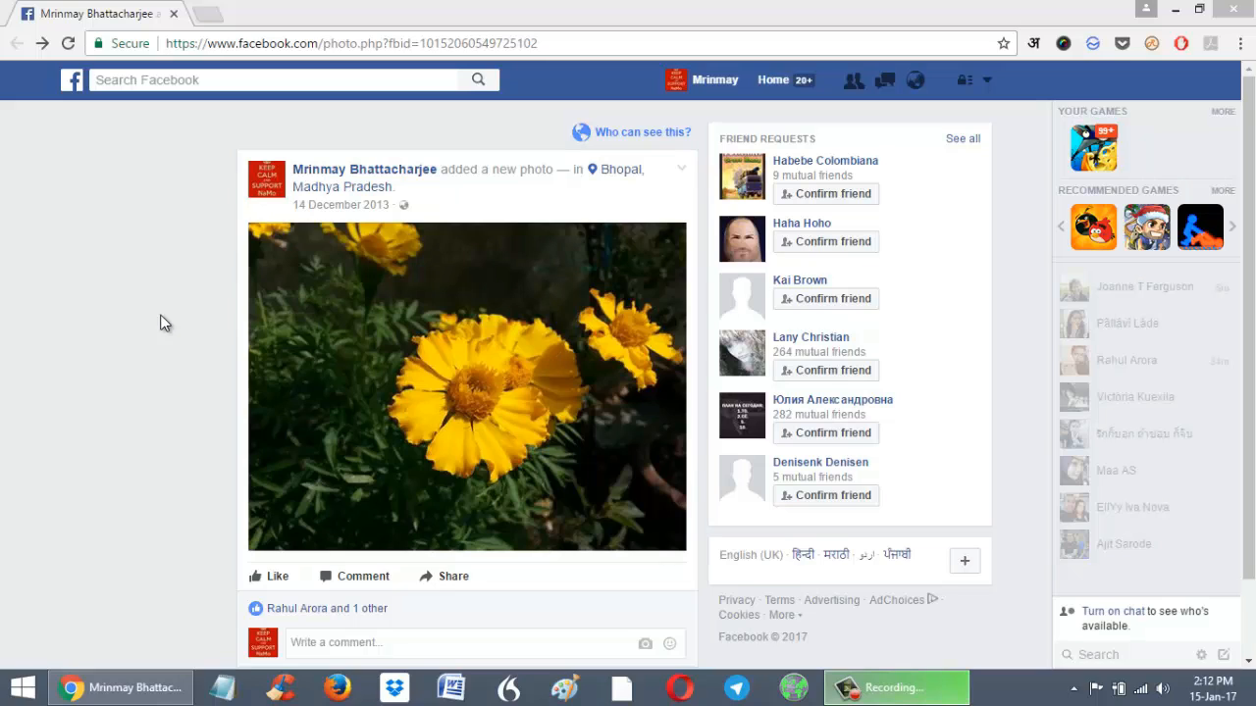
mouse_move(426, 286)
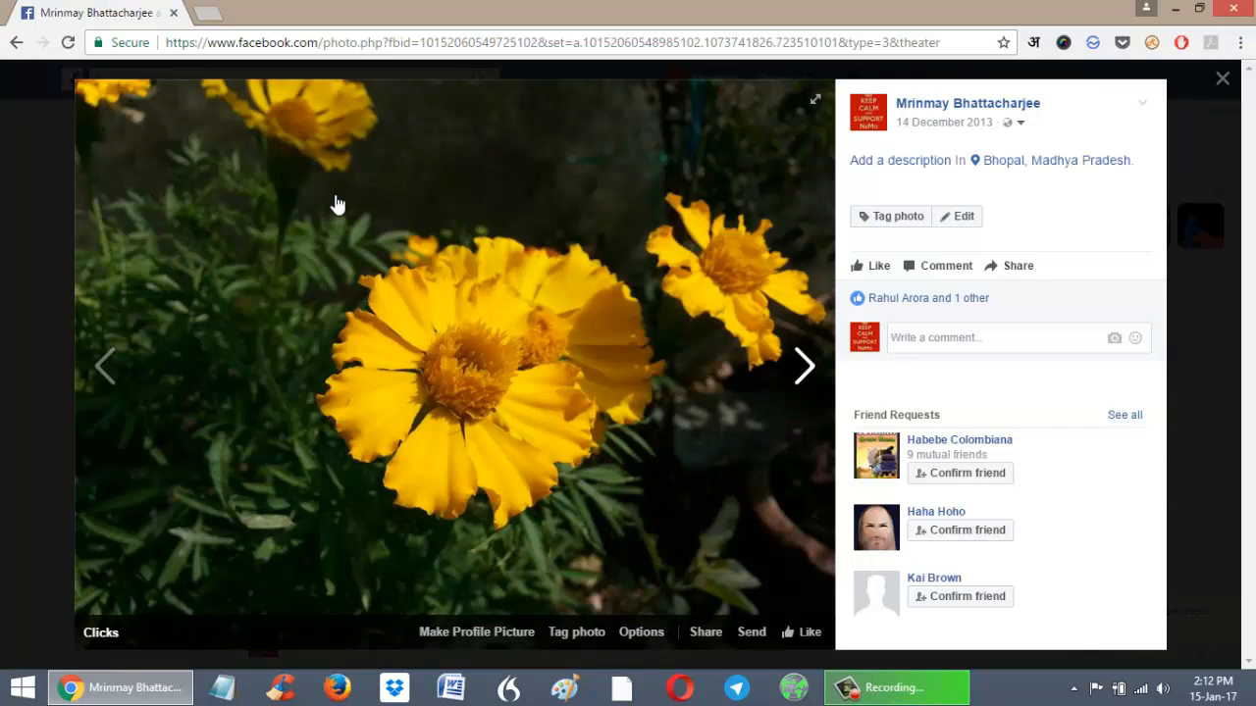
right_click(337, 202)
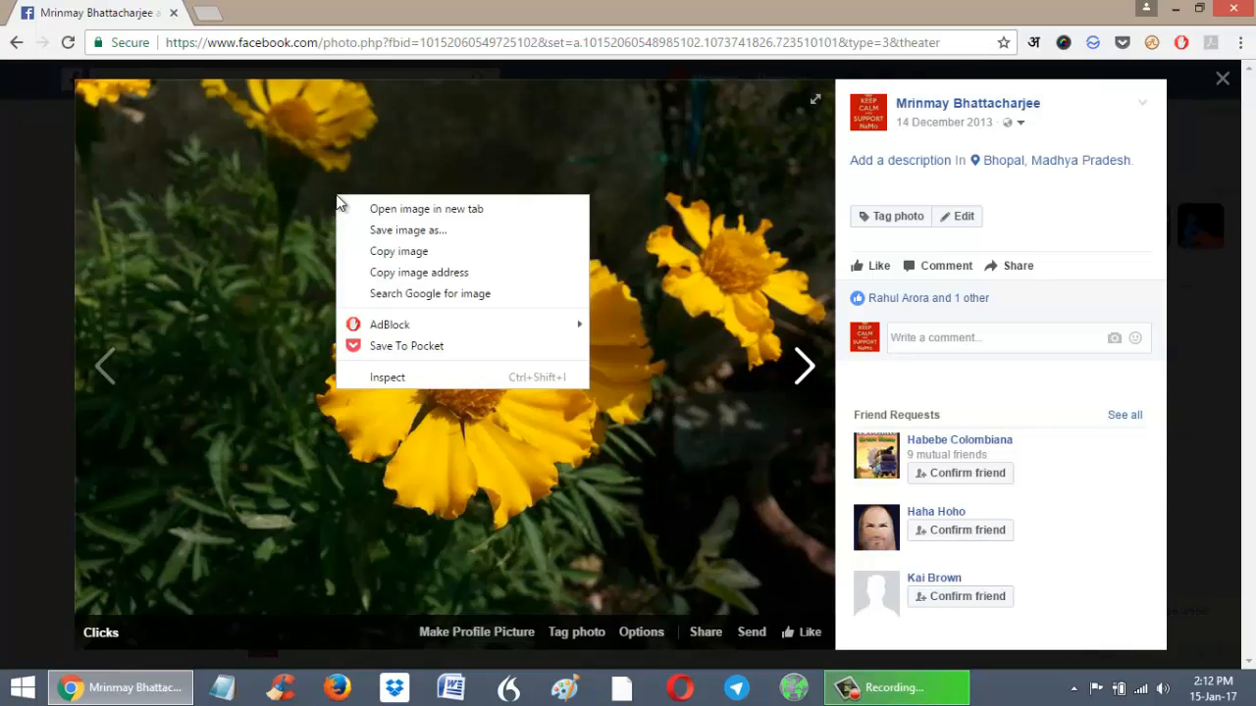
mouse_move(428, 214)
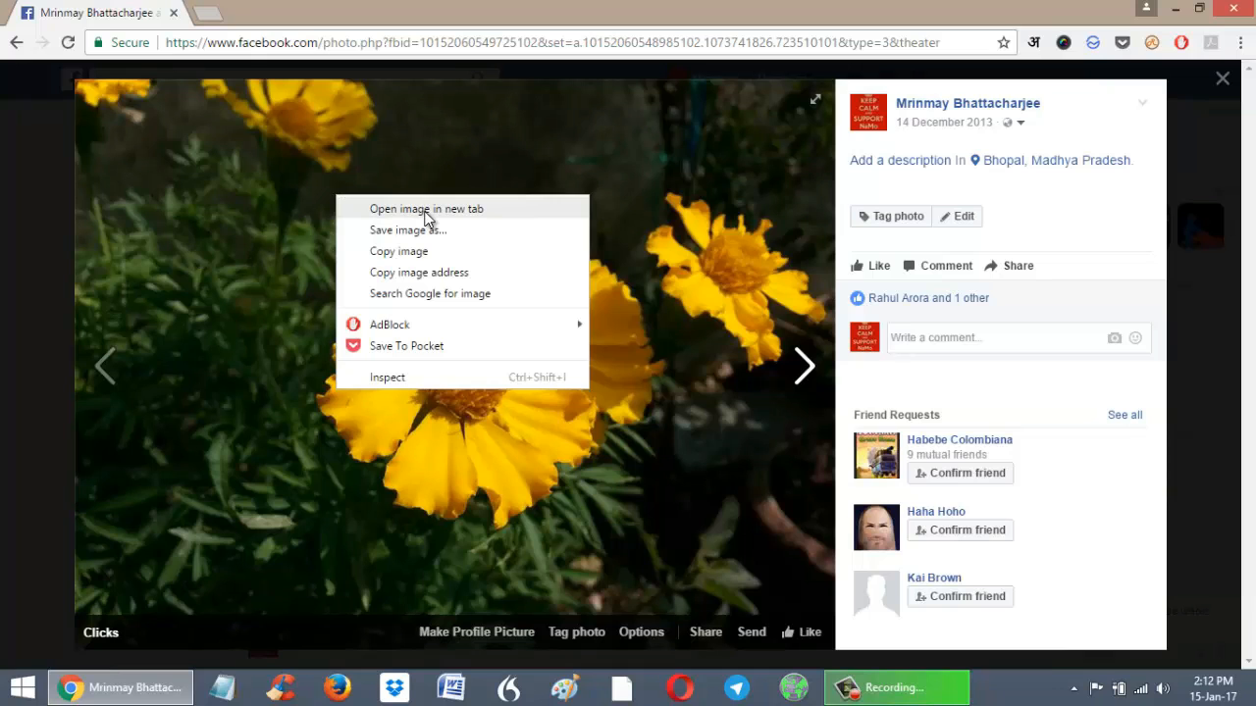
left_click(427, 208)
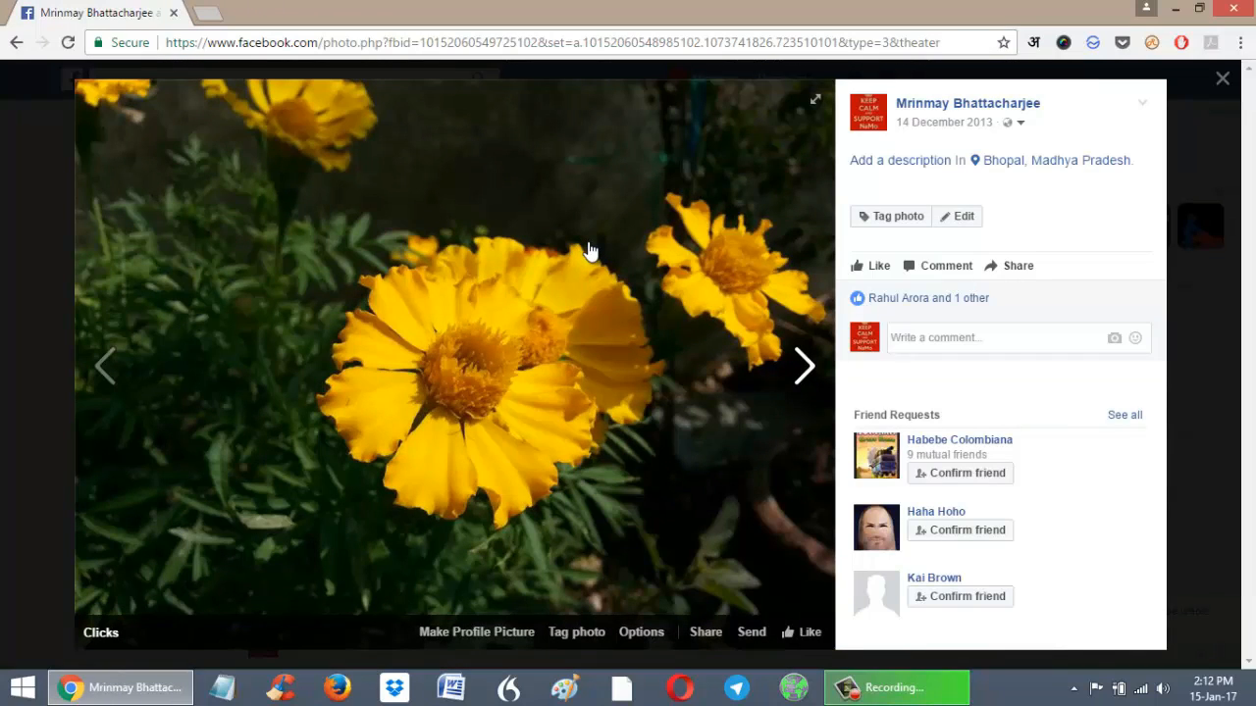
mouse_move(647, 592)
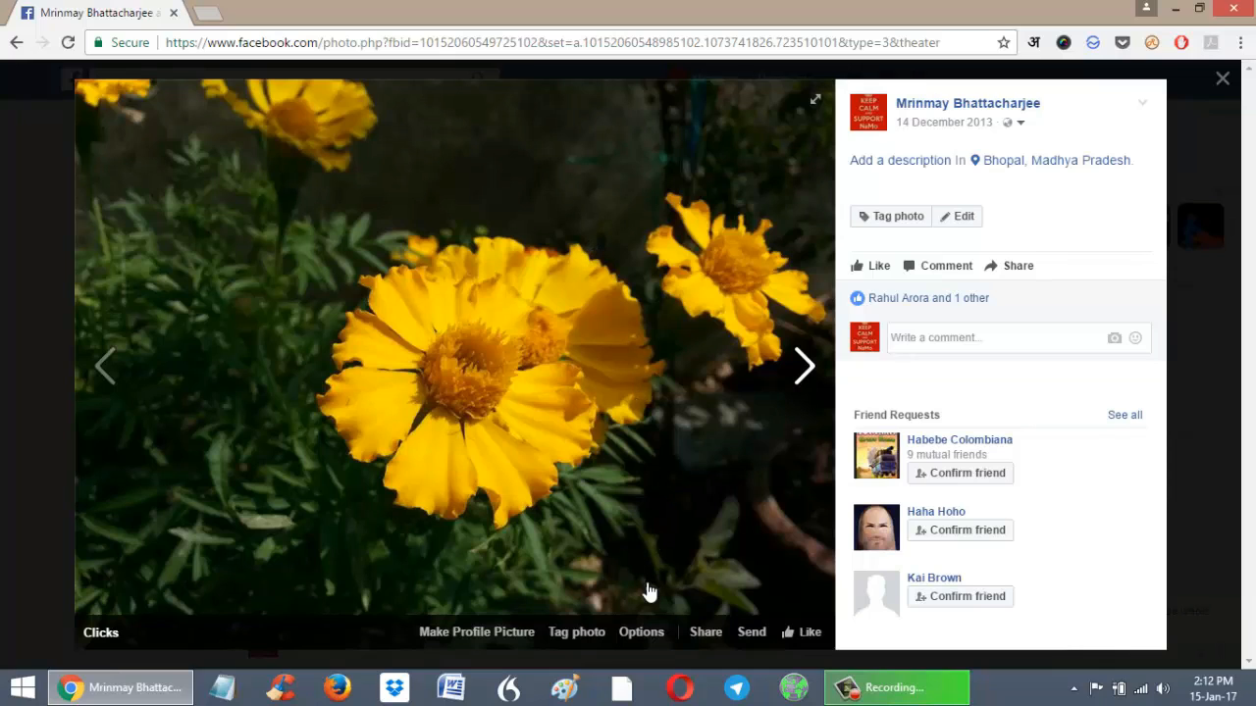
Step: Switch the marigold photo into full-screen view via Options > Enter Fullscreen
left_click(640, 632)
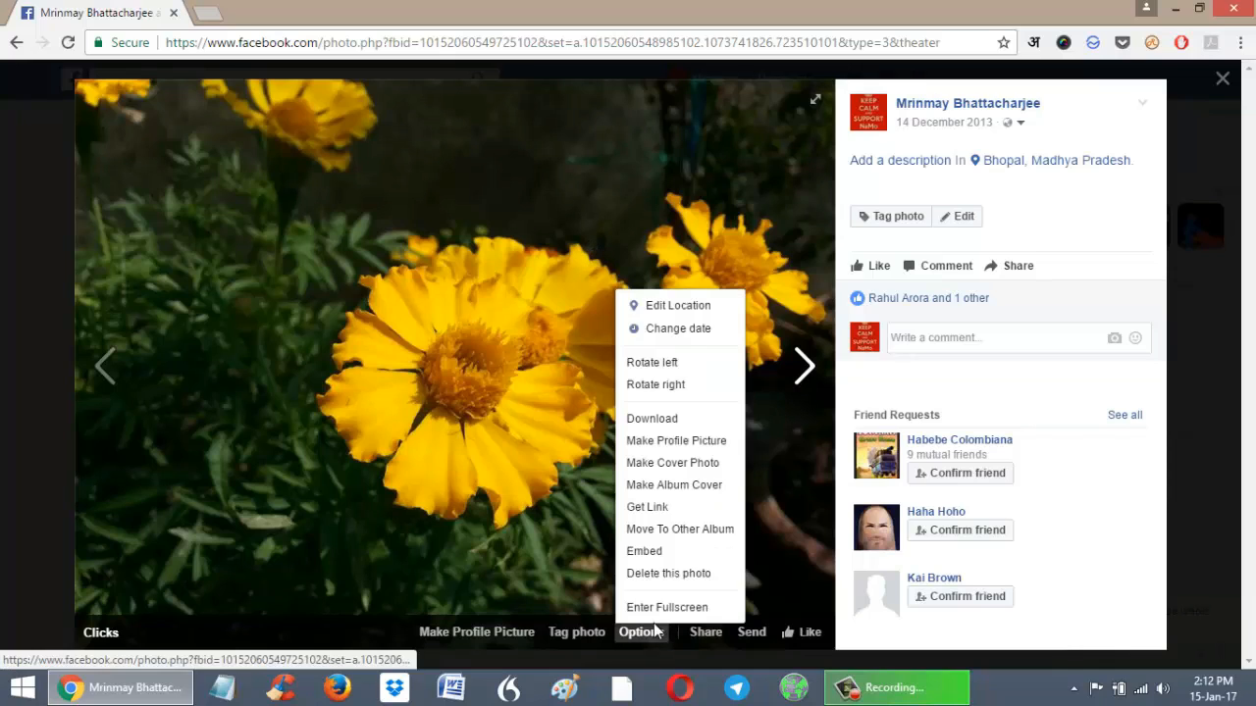
mouse_move(667, 609)
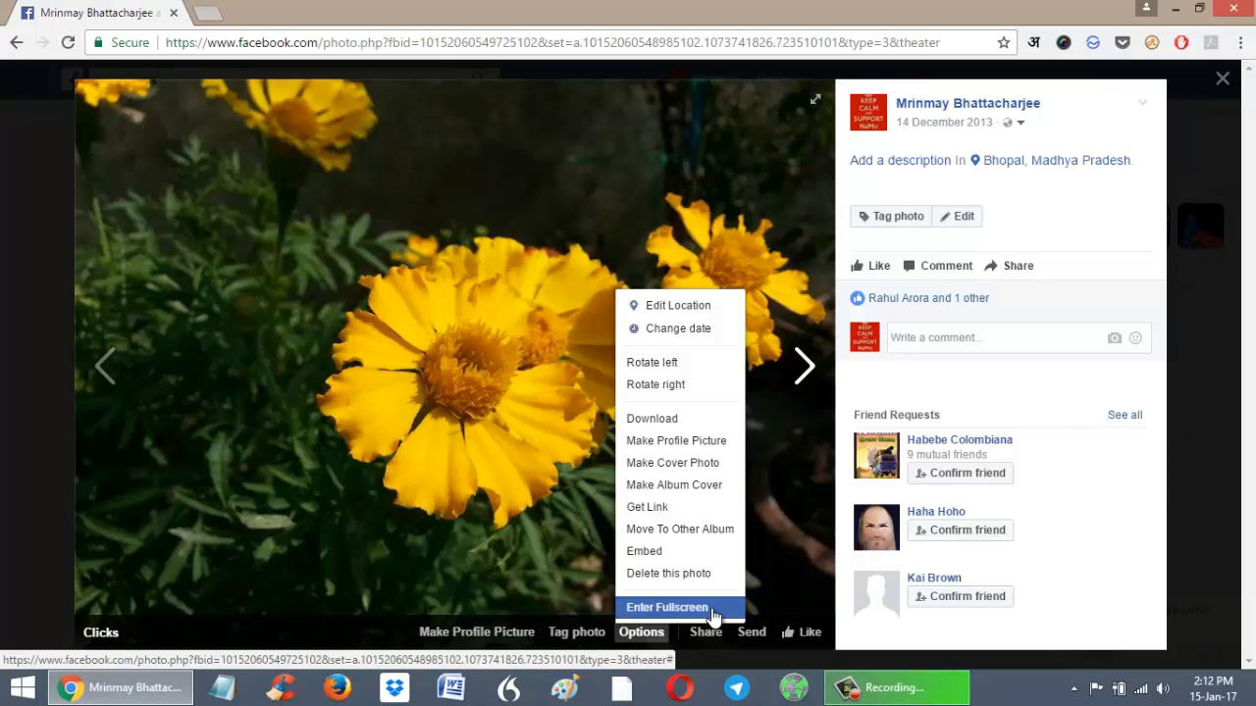
left_click(667, 608)
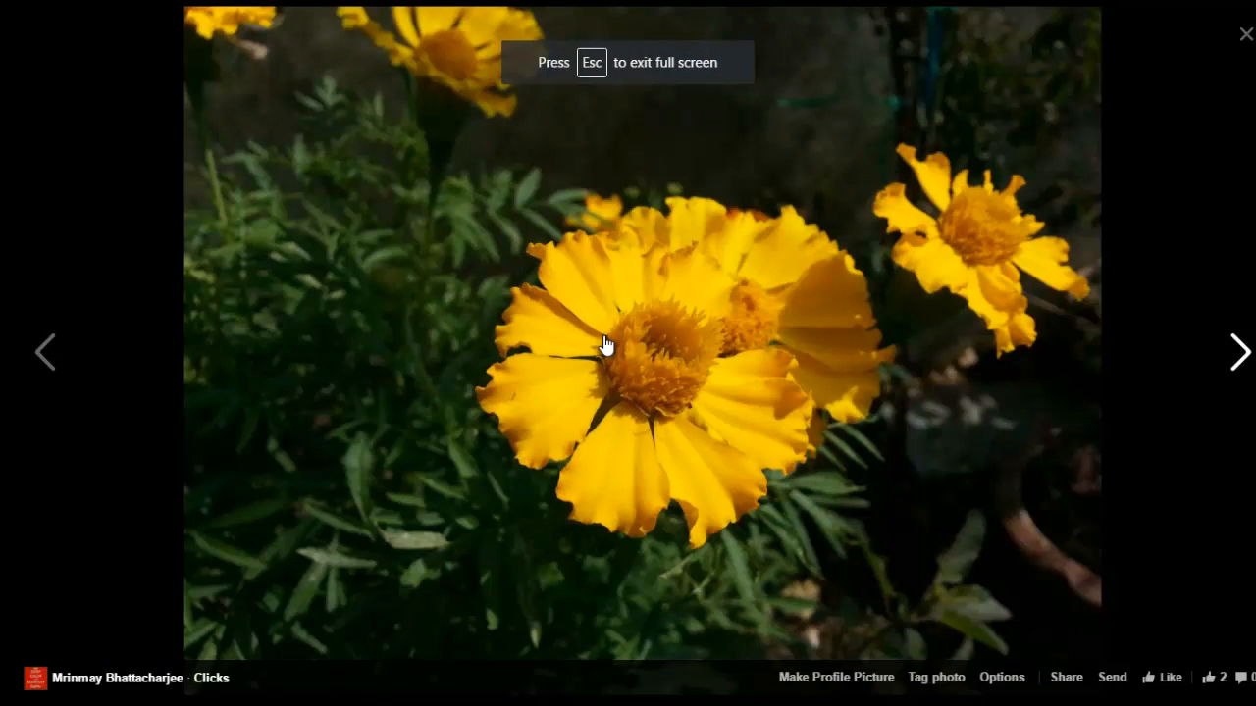
Step: Open the full-screen image in a new tab at full 2048×1536 resolution
right_click(604, 345)
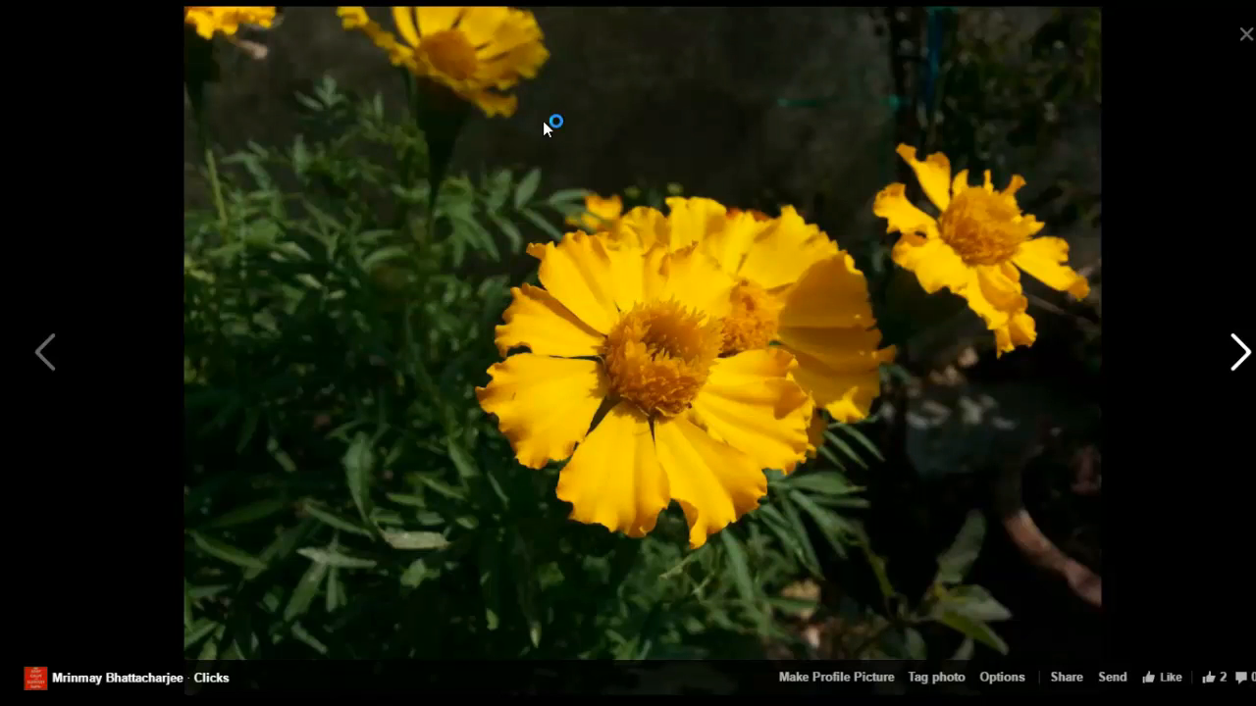
left_click(1246, 33)
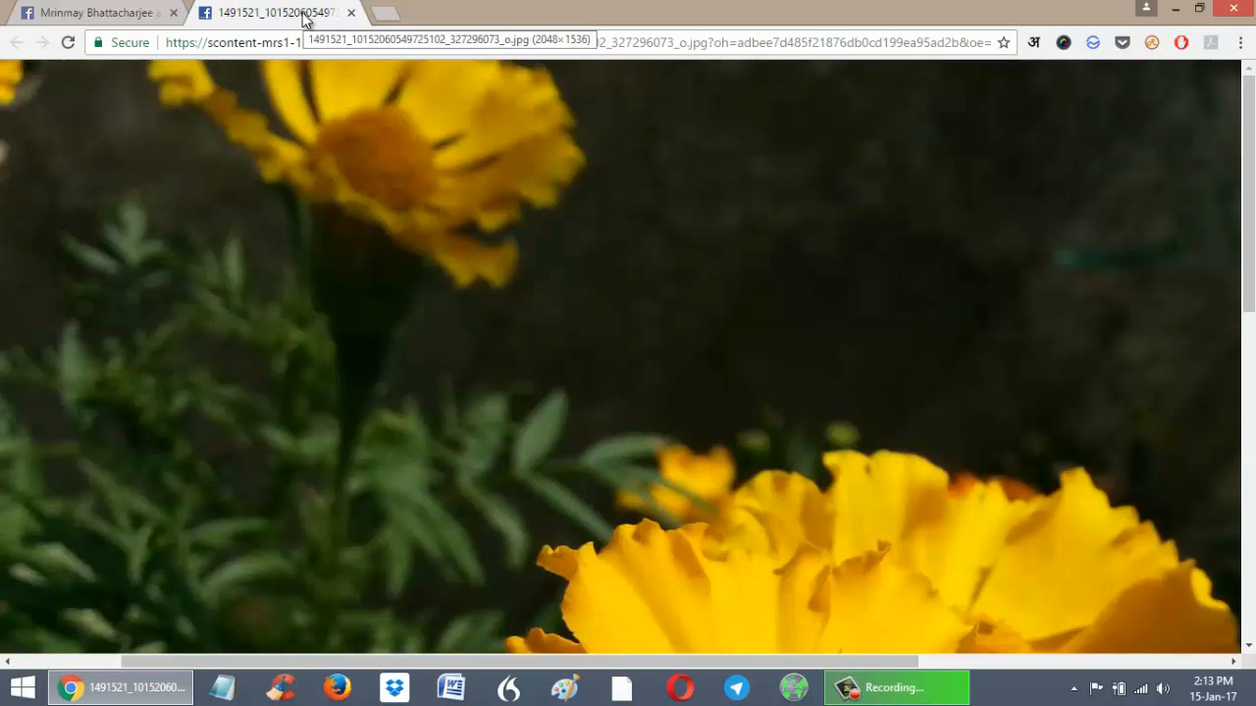
mouse_move(349, 116)
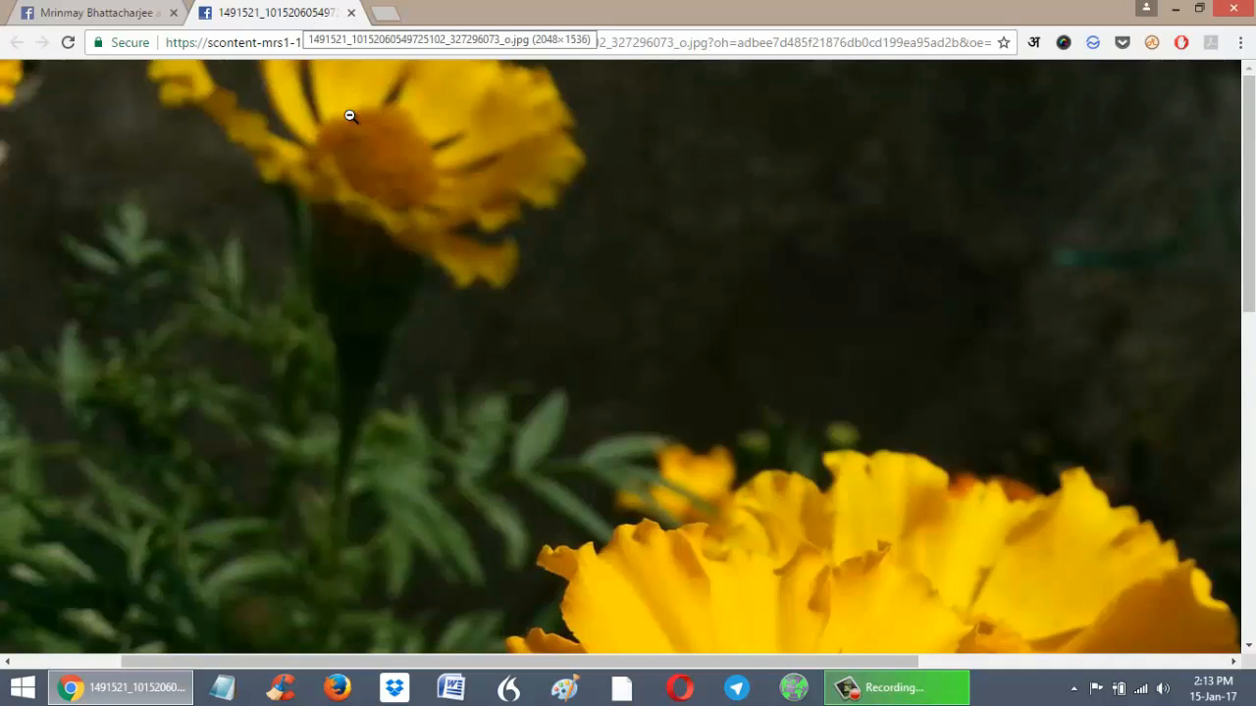